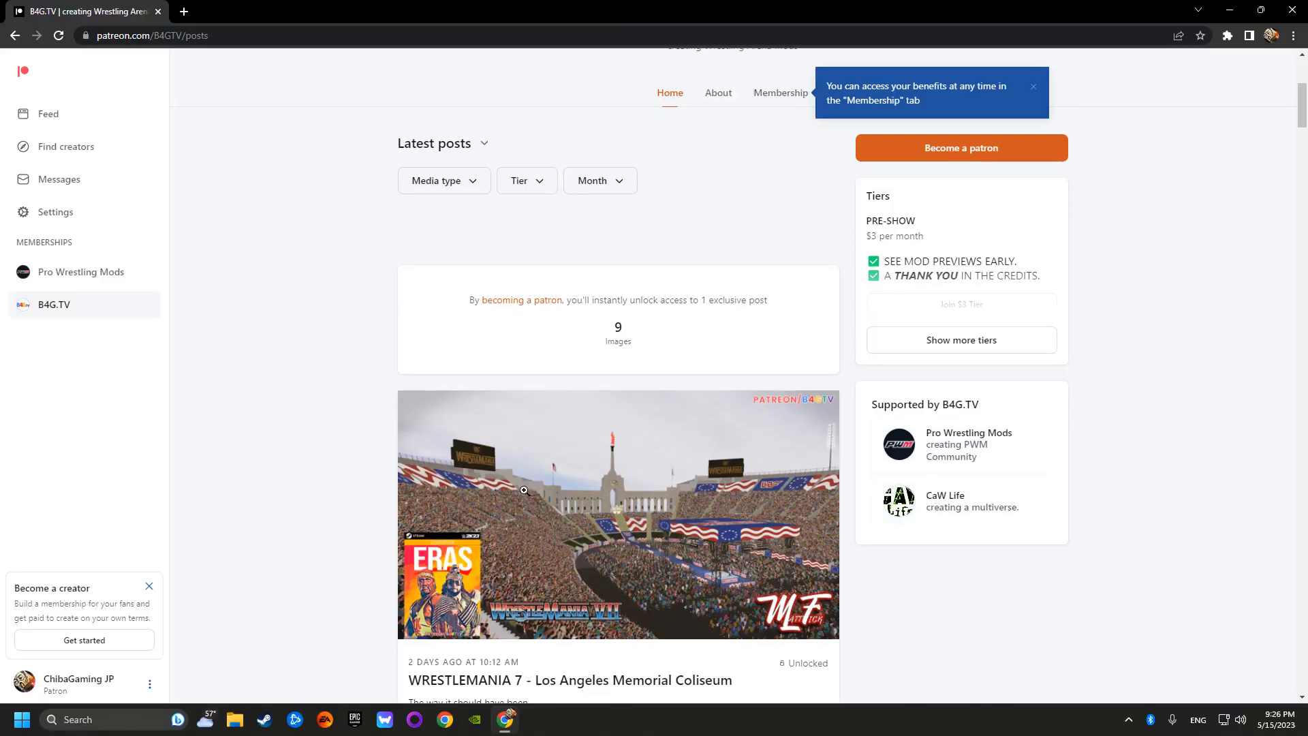
- Scroll the B4G.TV Patreon feed down to the 2K23 CAMERA MOD V1 post and its settings
{"action": "scroll", "scroll_direction": "down", "scroll_amount": 3}
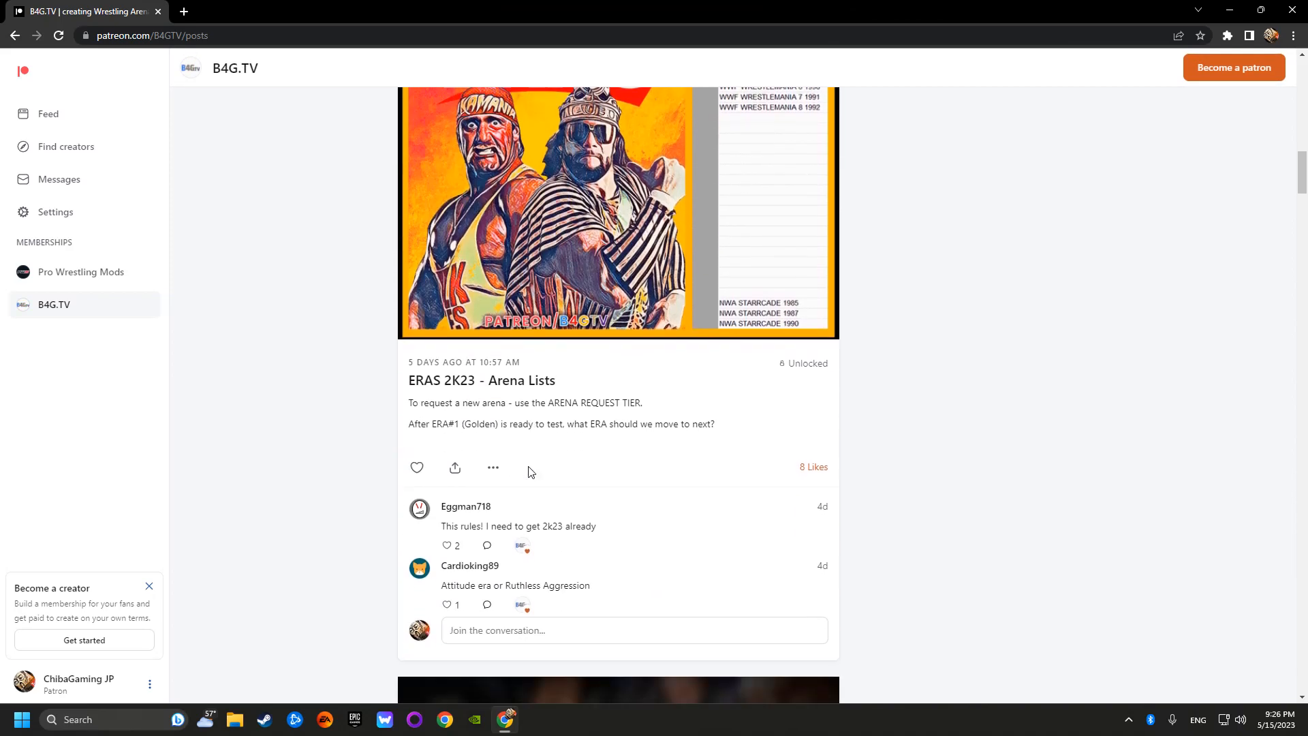
{"action": "scroll", "scroll_direction": "down", "scroll_amount": 3}
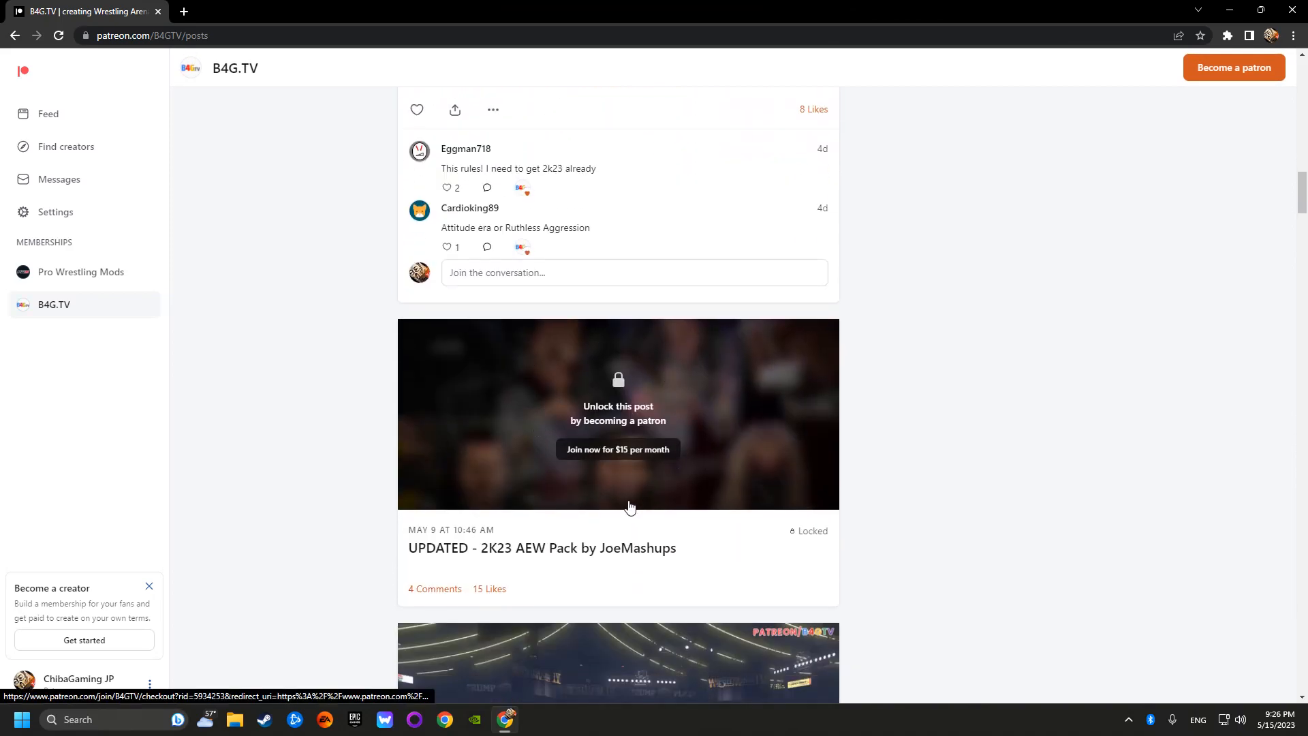
{"action": "scroll", "scroll_direction": "down", "scroll_amount": 3}
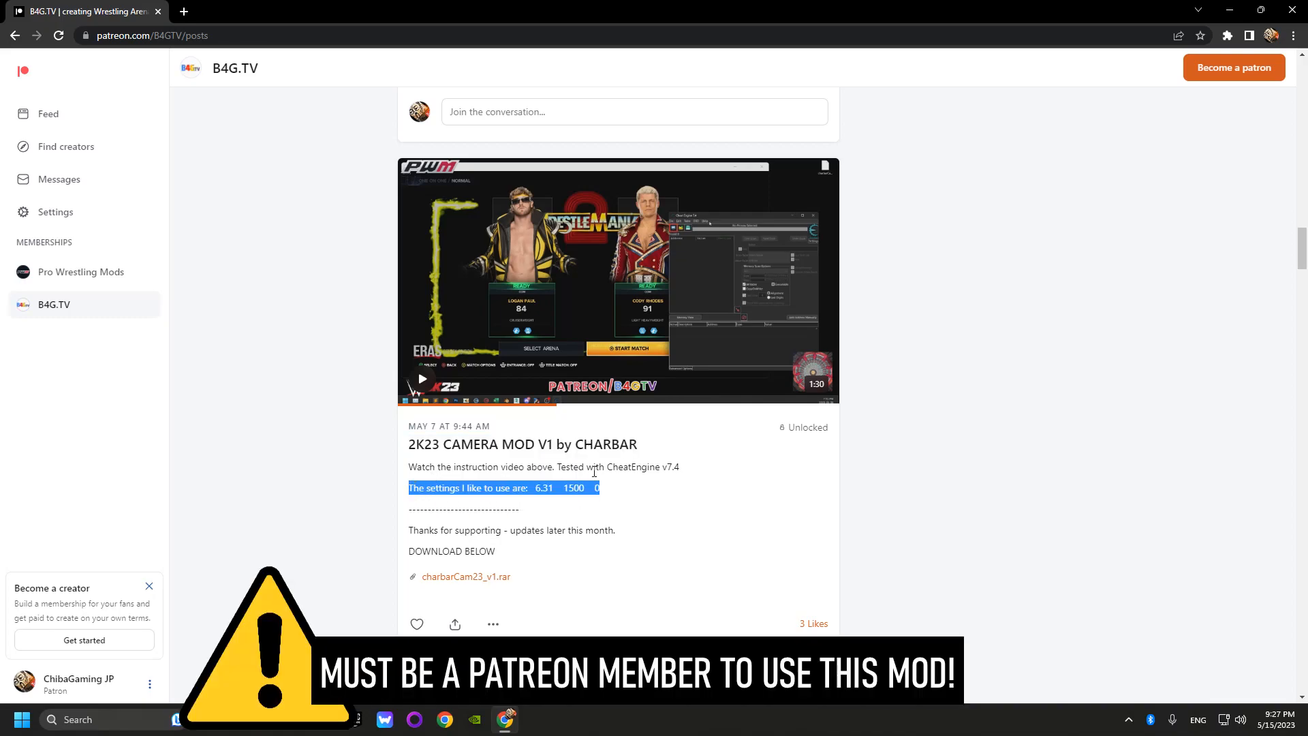
{"action": "mouse_move", "coordinate": [564, 584]}
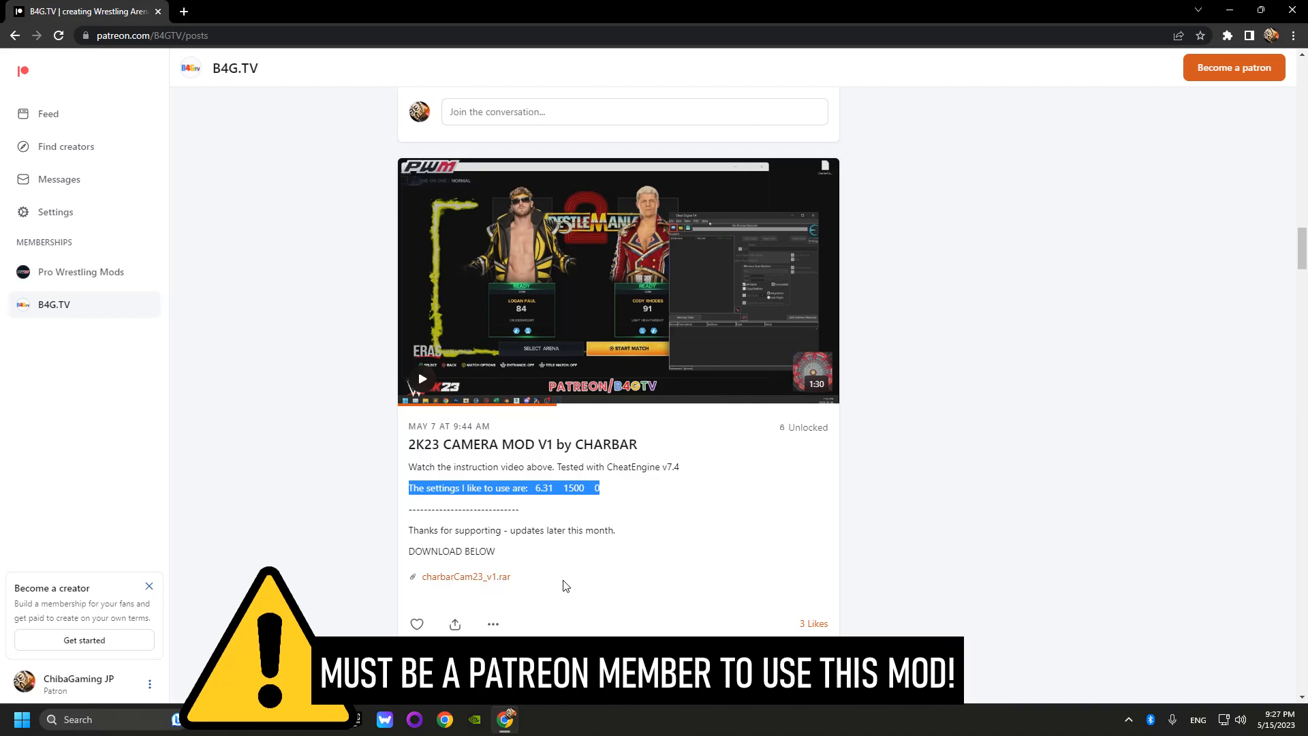
{"action": "scroll", "scroll_direction": "down", "scroll_amount": 3}
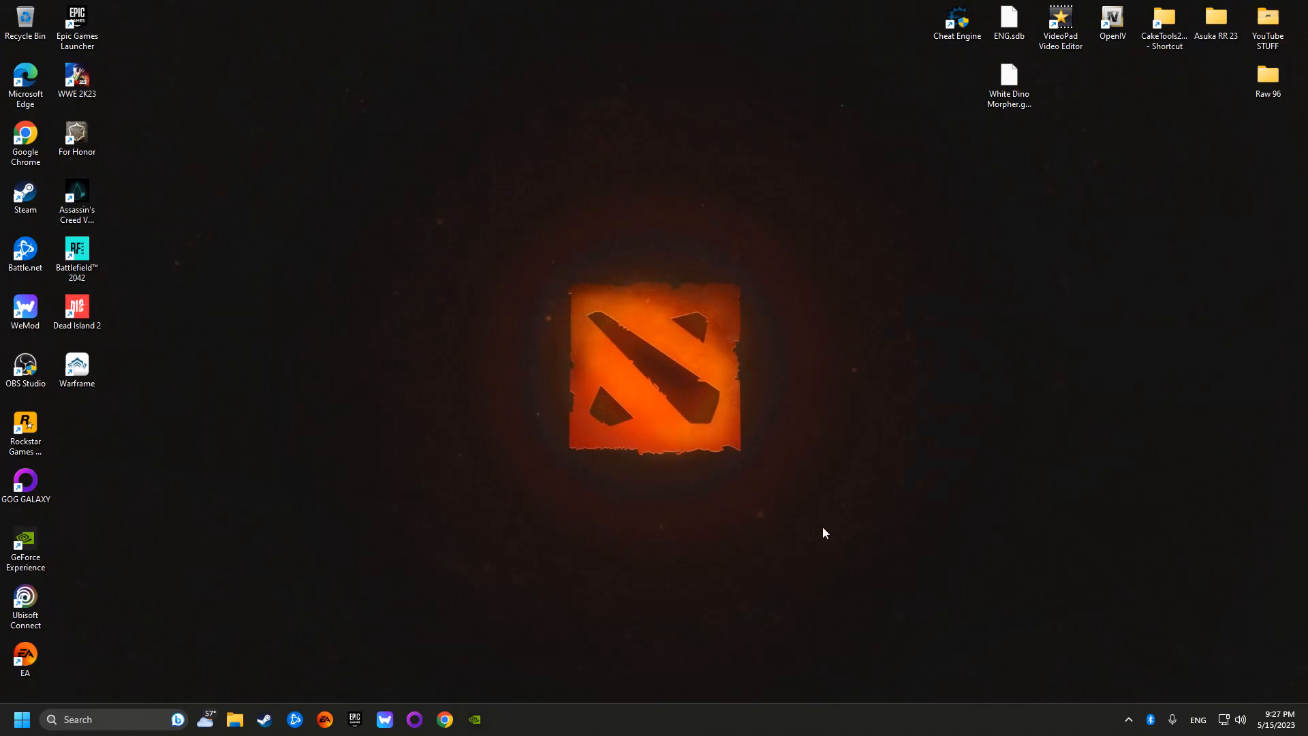
- Launch Cheat Engine 7.5, check the process list without attaching, and return to the File menu
{"action": "double_click", "coordinate": [957, 16]}
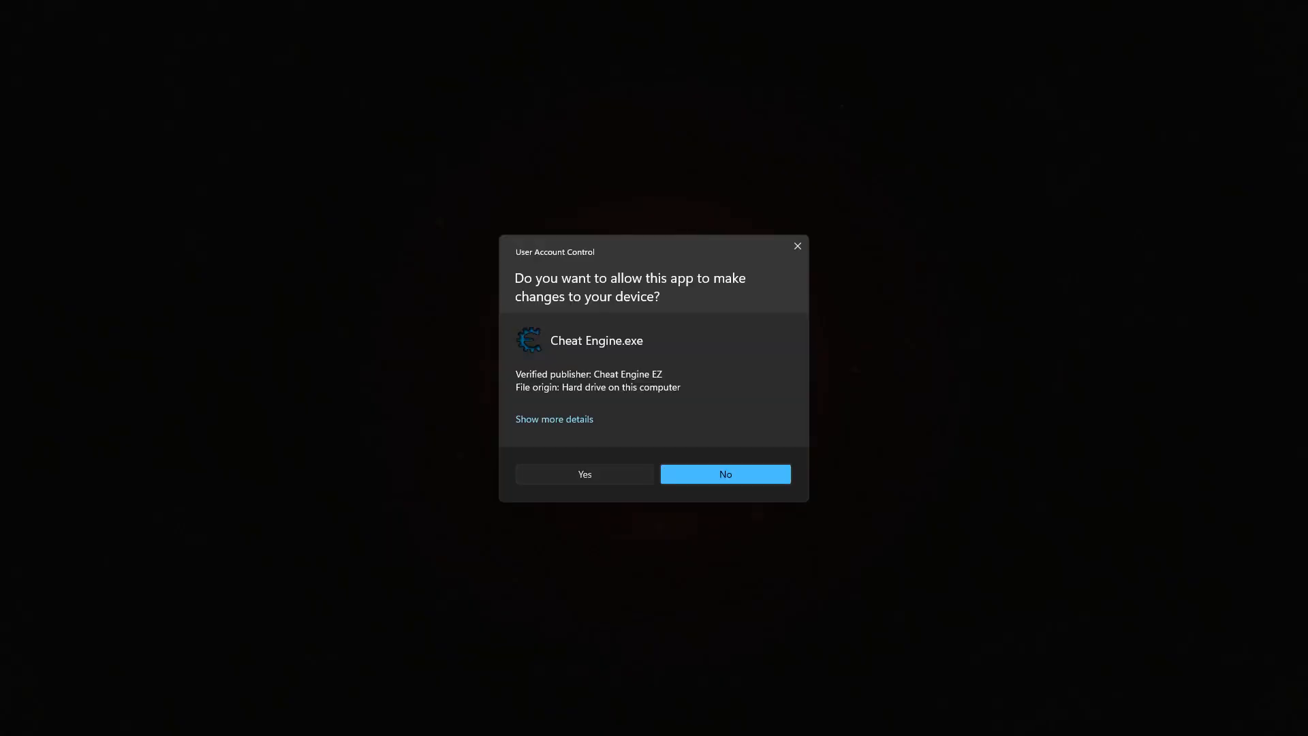
{"action": "left_click", "coordinate": [585, 474]}
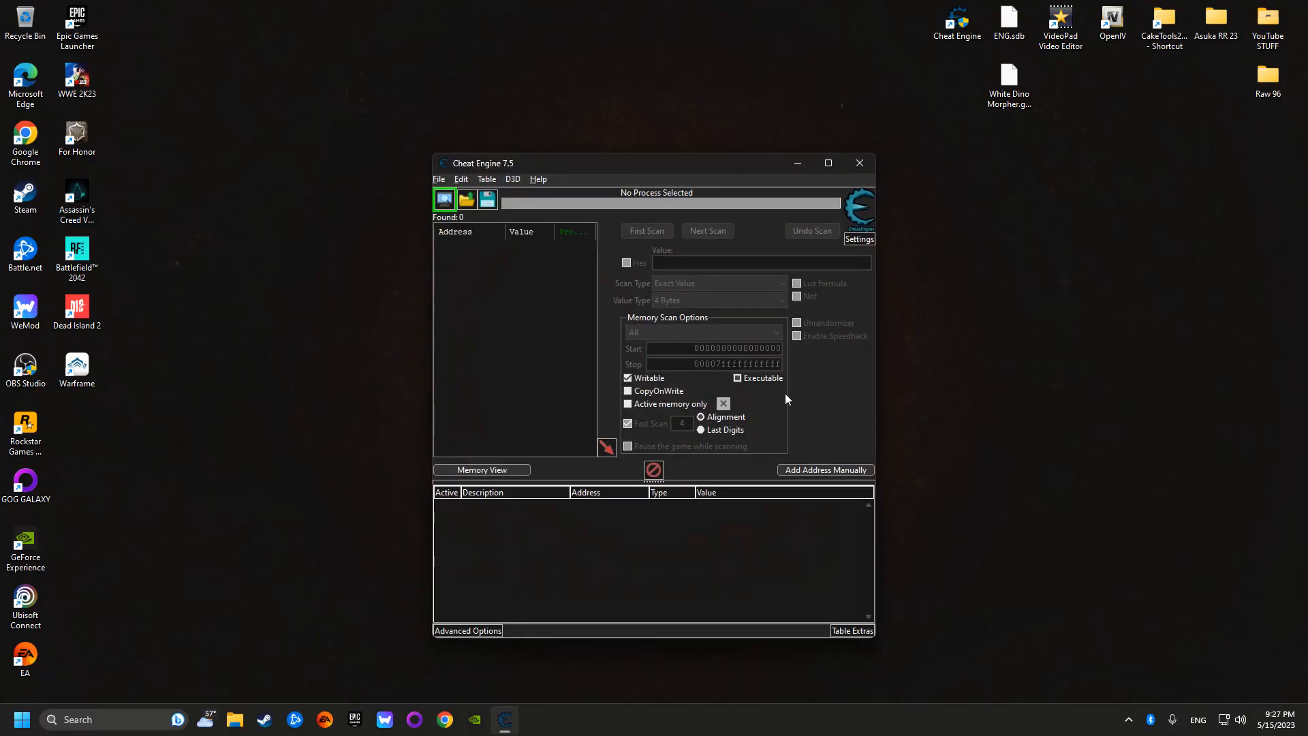
{"action": "left_click", "coordinate": [437, 178]}
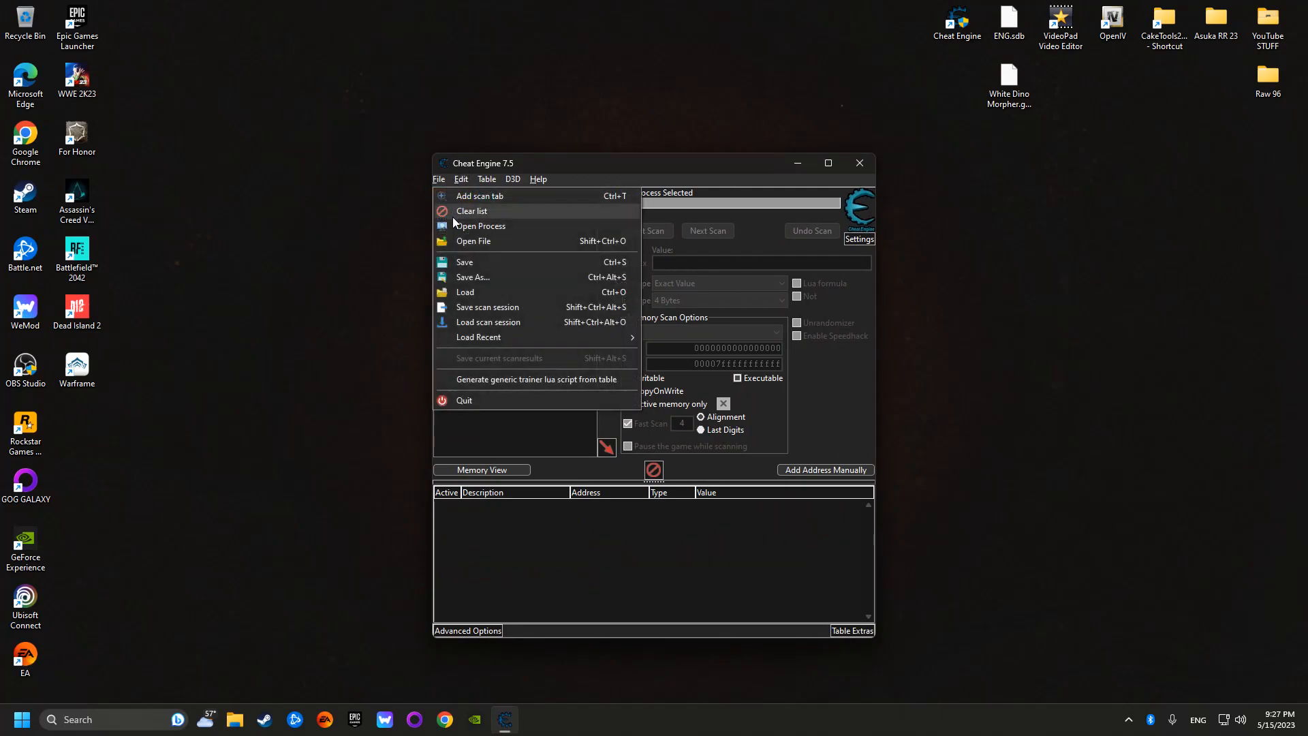
{"action": "left_click", "coordinate": [478, 225]}
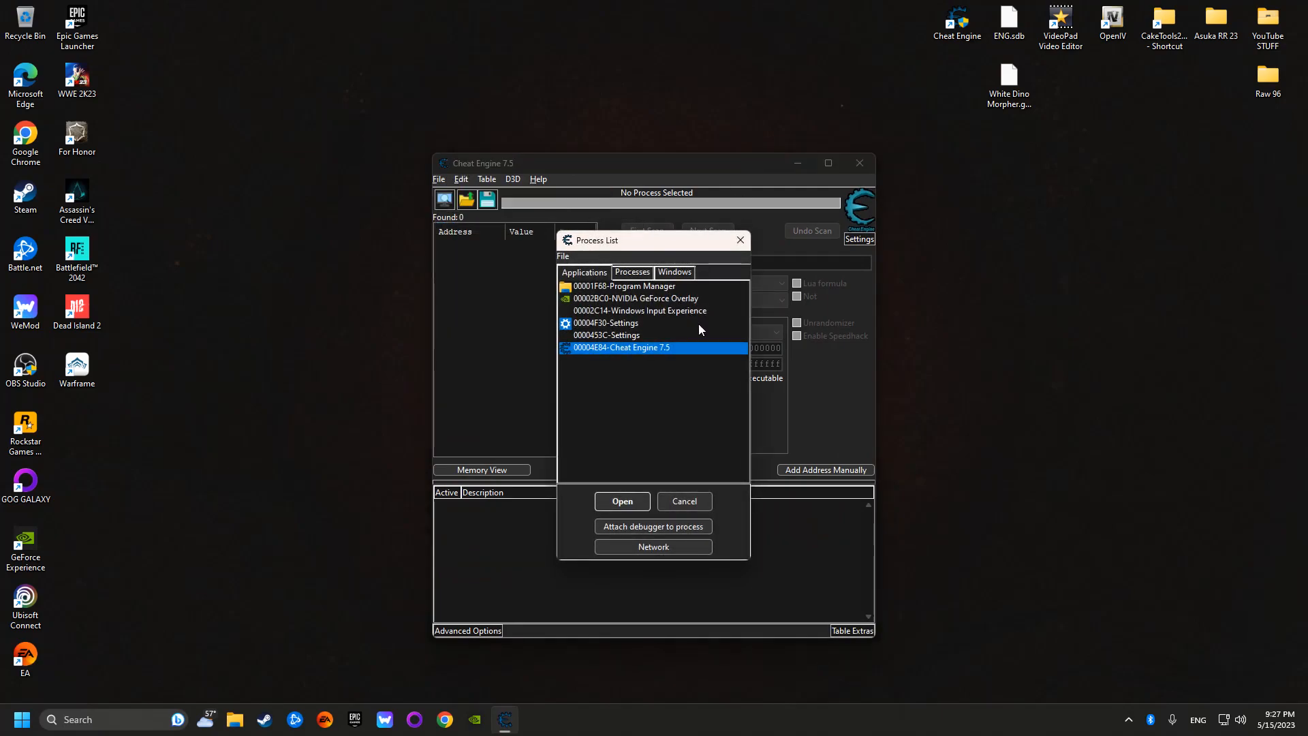
{"action": "left_click", "coordinate": [683, 501]}
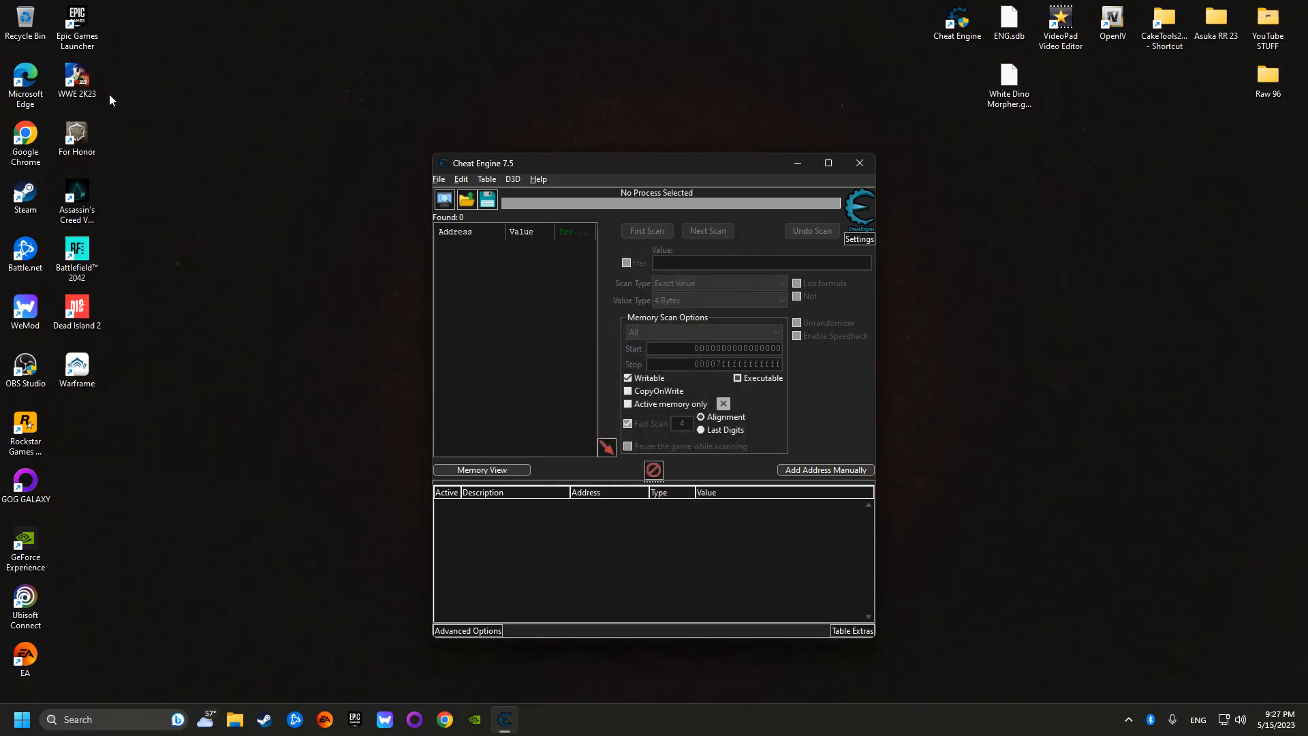
{"action": "mouse_move", "coordinate": [371, 358]}
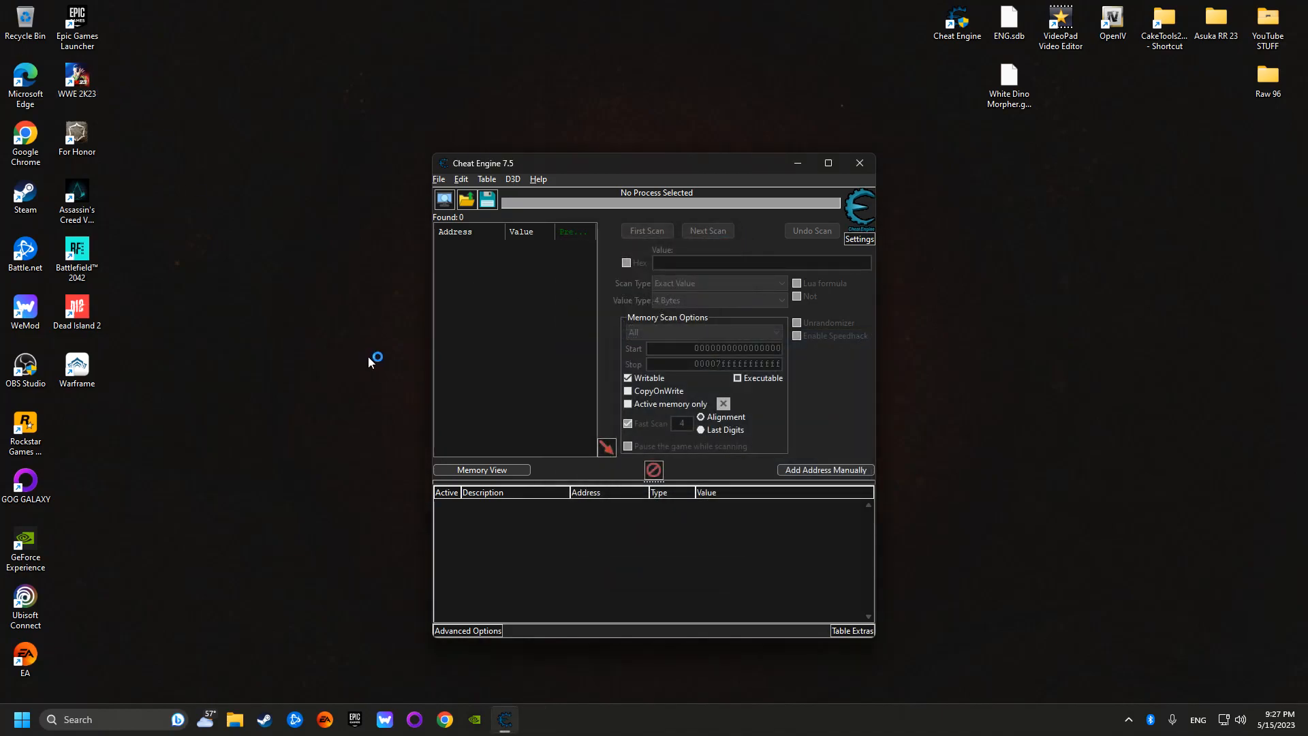
{"action": "left_click", "coordinate": [438, 178]}
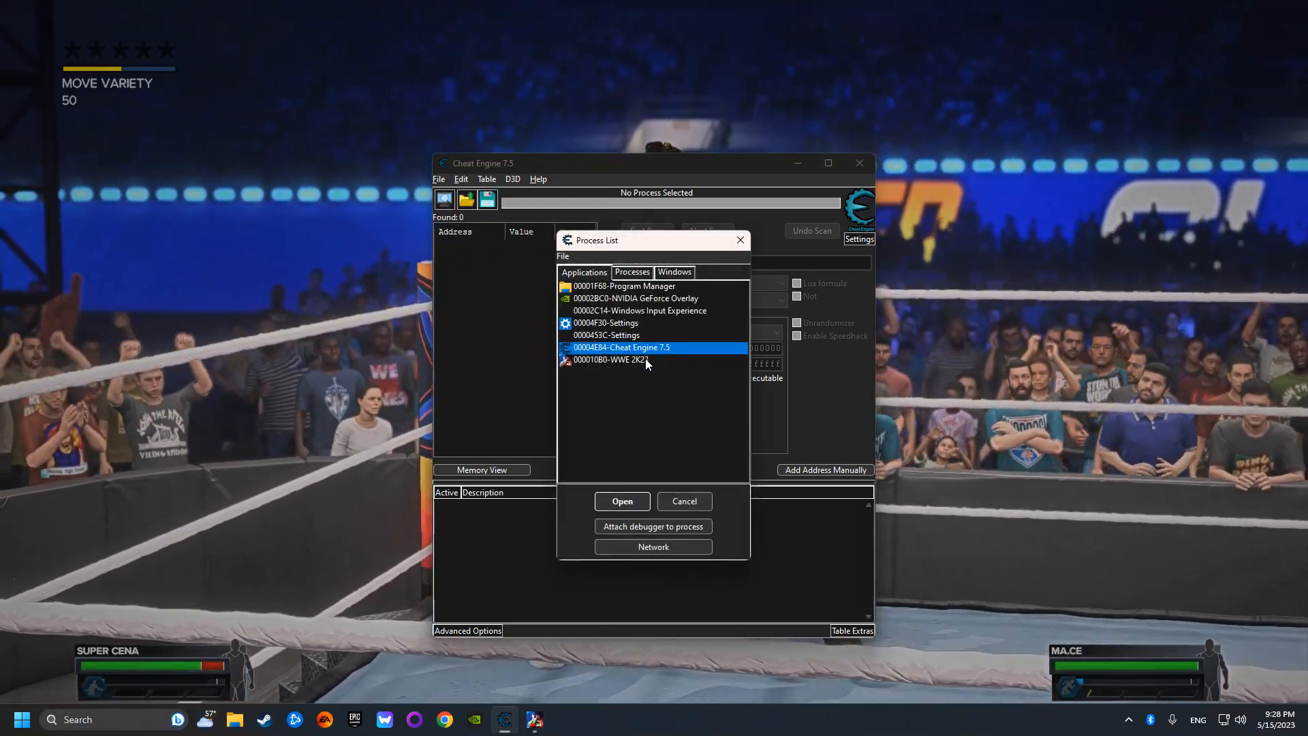
- Attach to WWE2K23_x64.exe and load its associated camera cheat table
{"action": "left_click", "coordinate": [622, 500]}
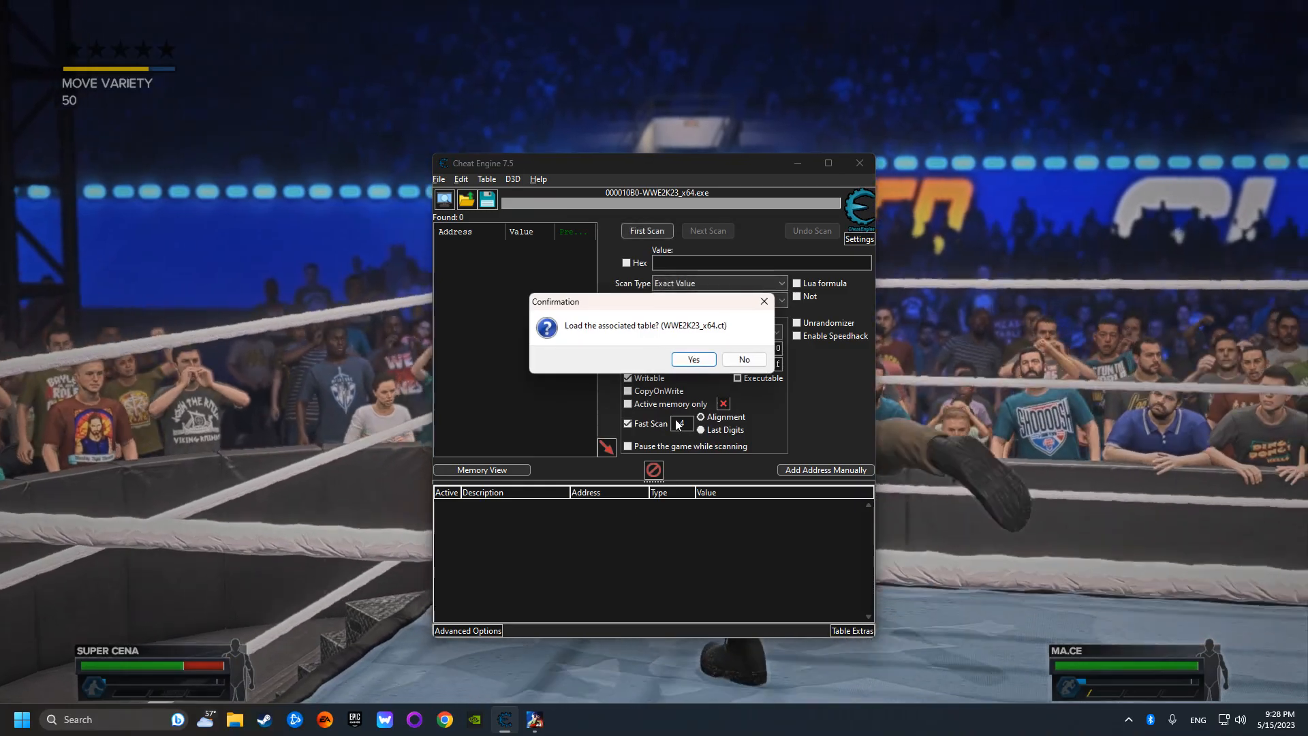
{"action": "left_click", "coordinate": [692, 358]}
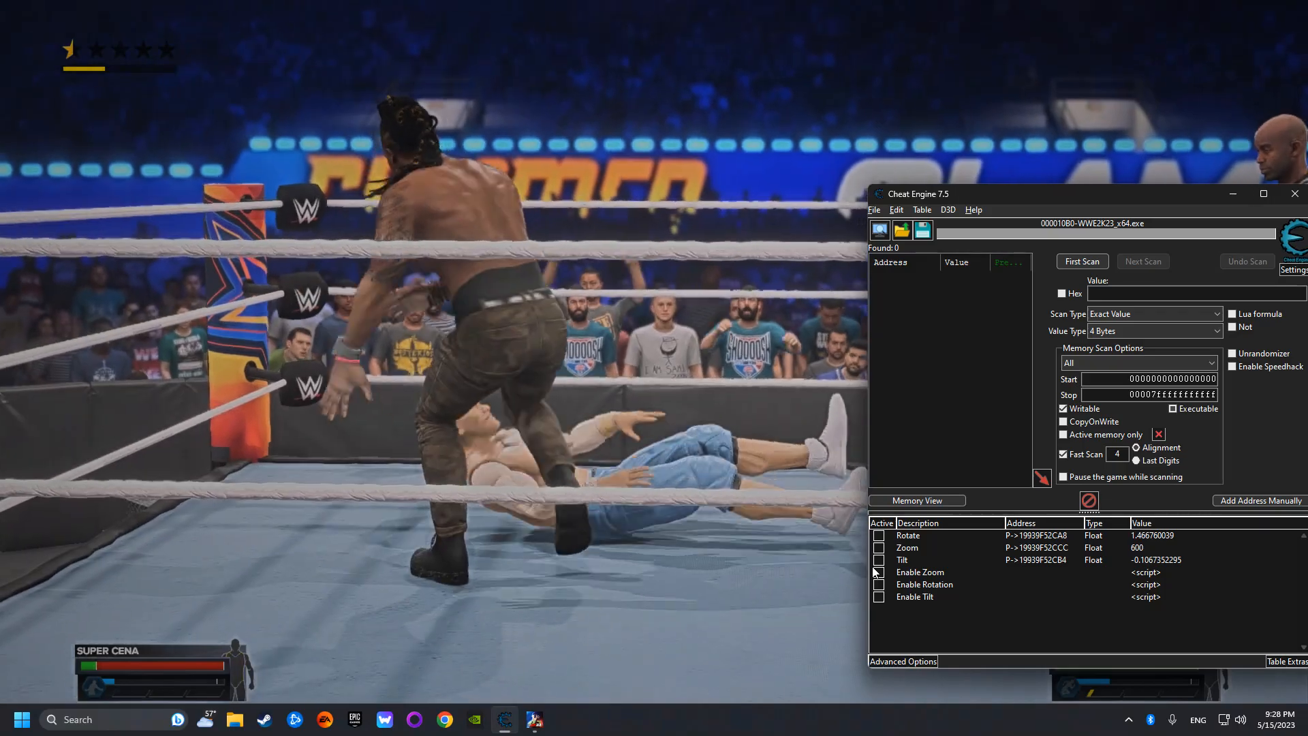
- Activate the Enable Zoom and Enable Rotation scripts and inspect the Rotate address
{"action": "left_click", "coordinate": [920, 572]}
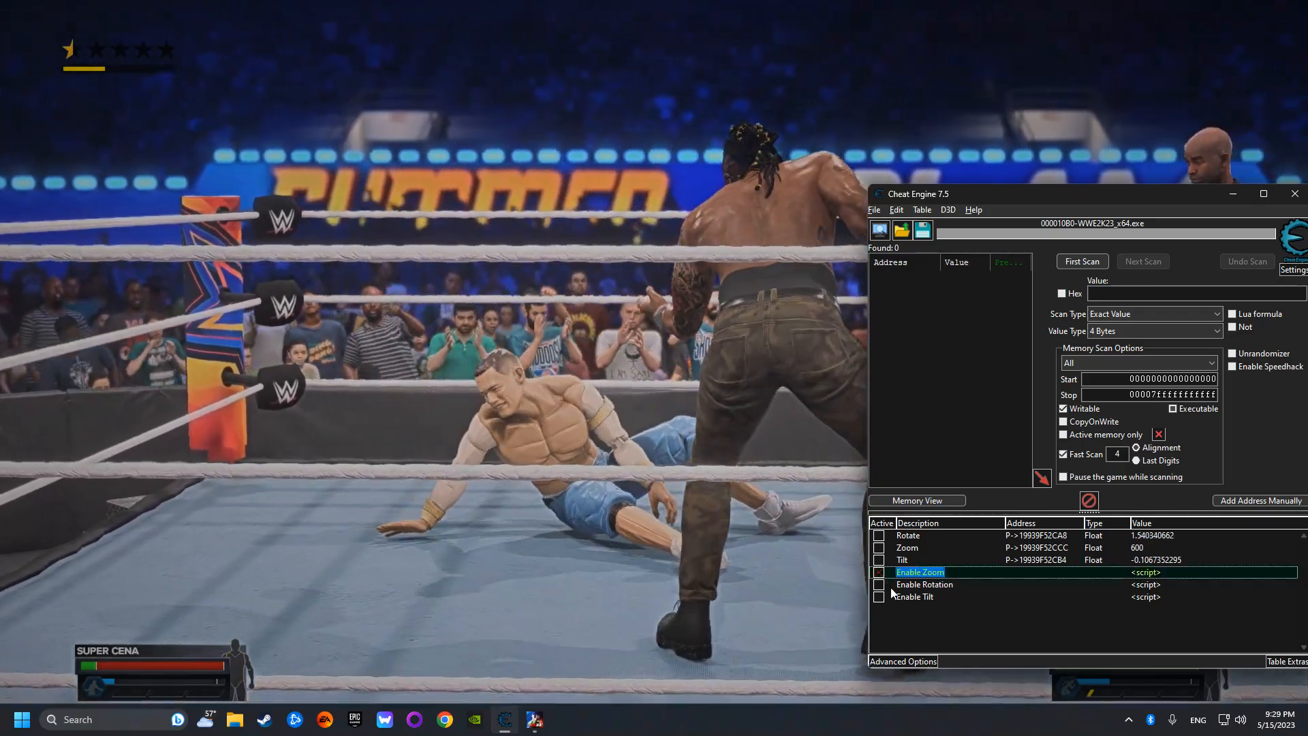
{"action": "left_click", "coordinate": [924, 585]}
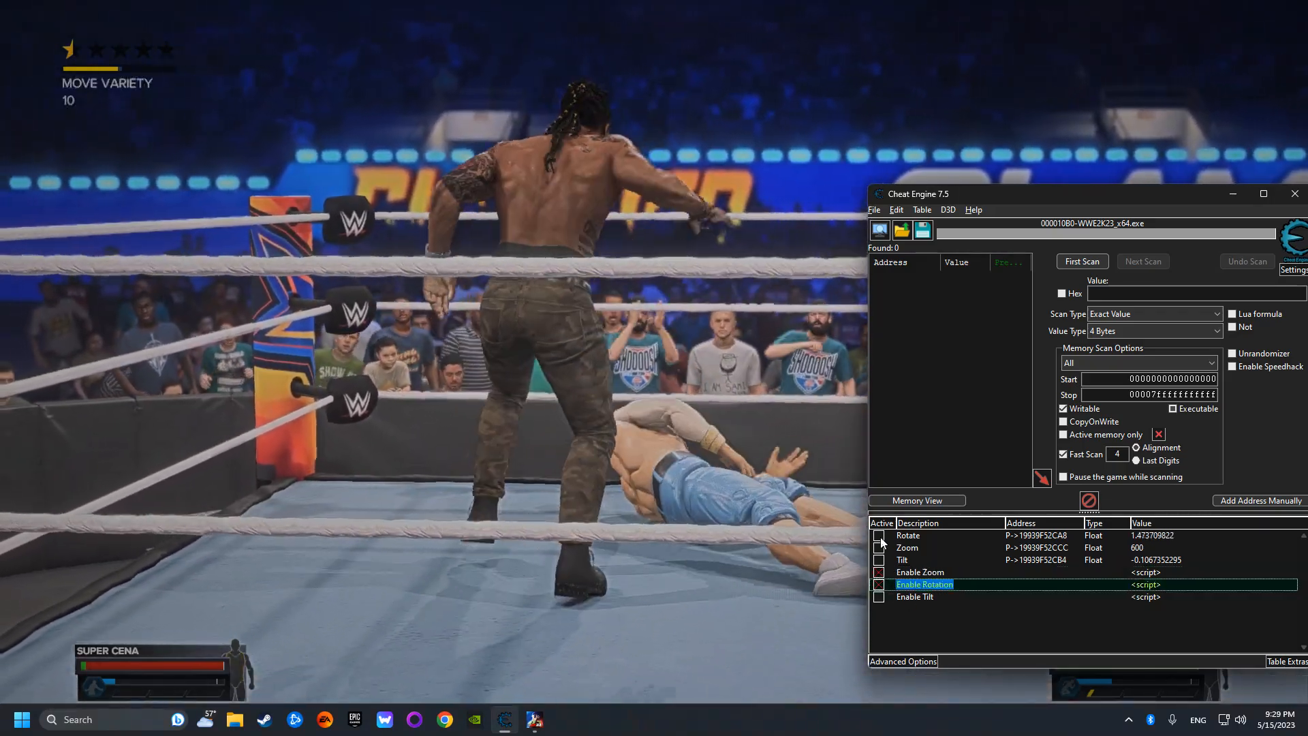
{"action": "left_click", "coordinate": [879, 534]}
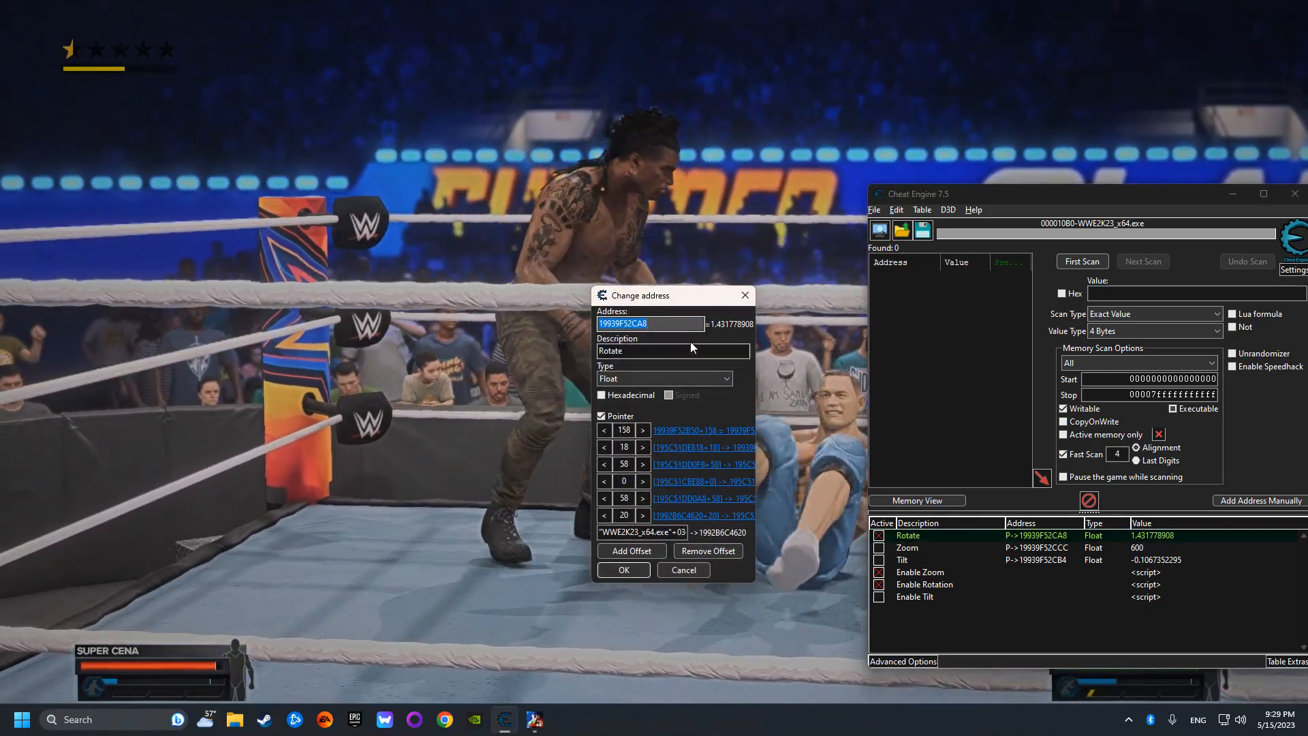
{"action": "left_click", "coordinate": [622, 570]}
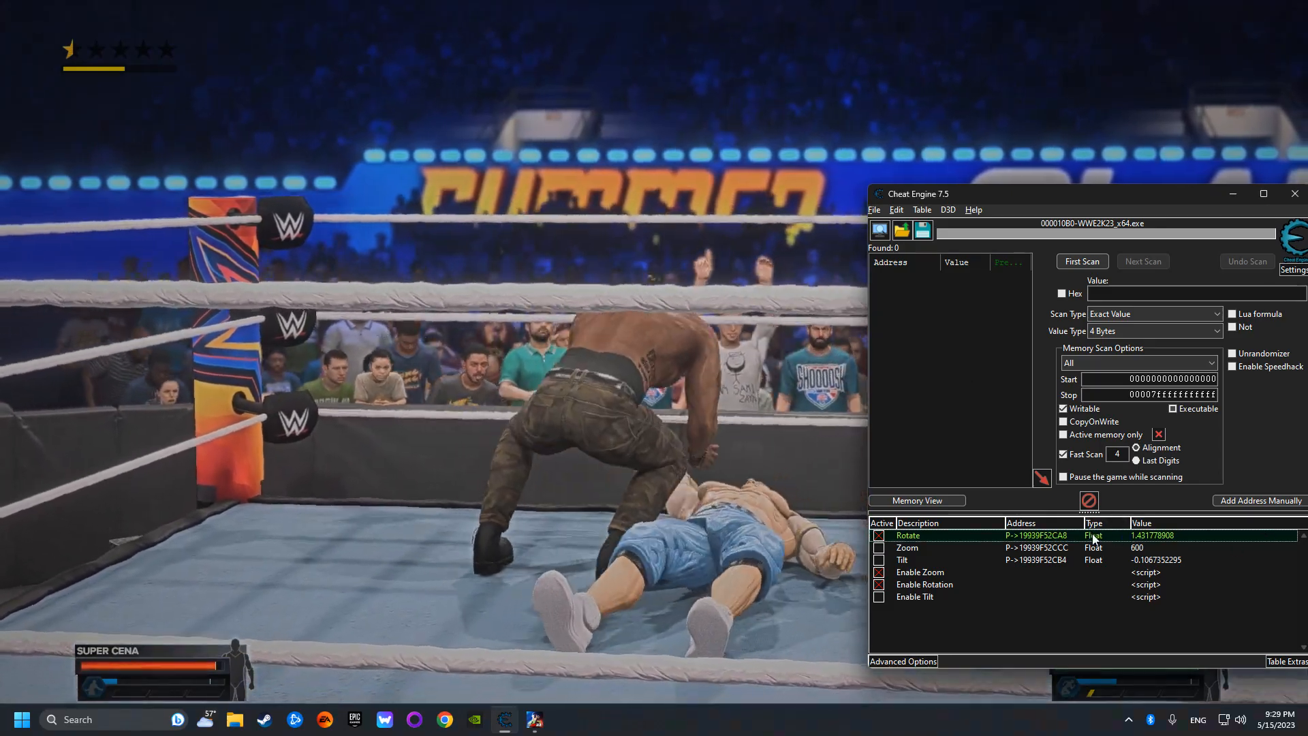
{"action": "double_click", "coordinate": [1151, 534]}
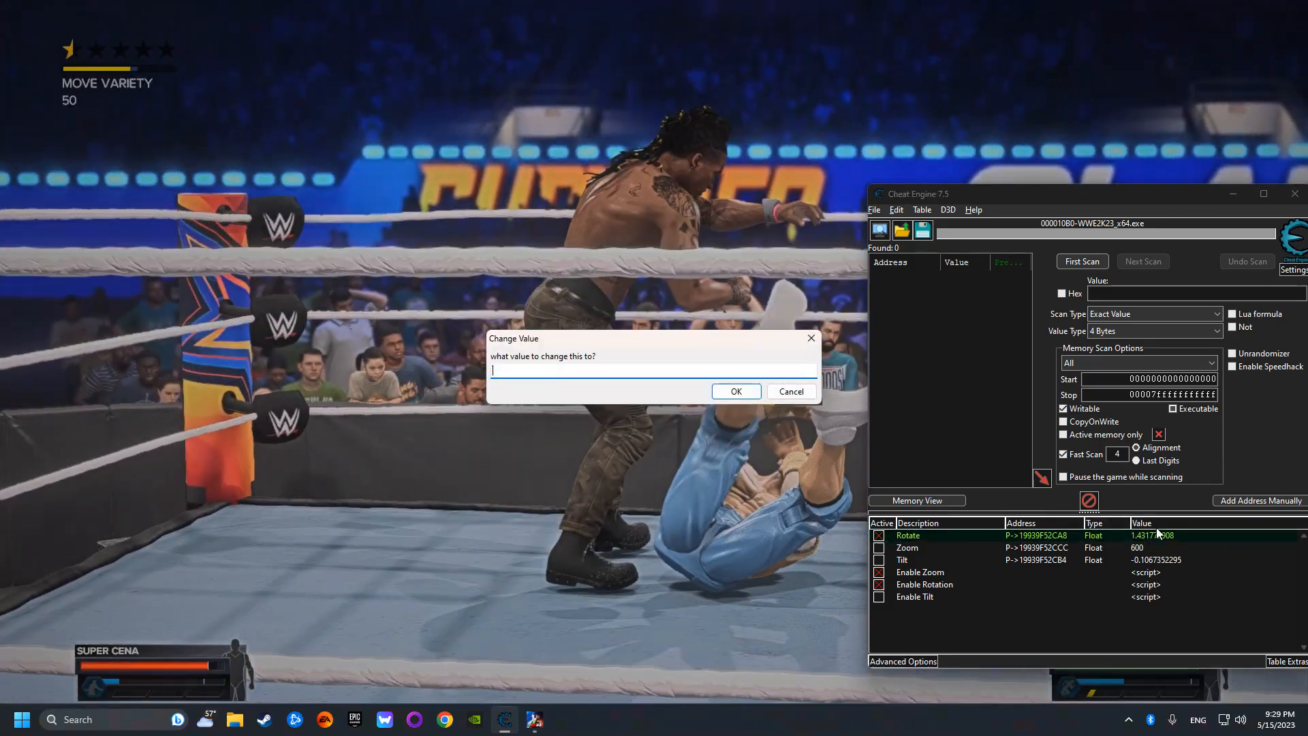
- Set the camera Rotate value to 5 and change Zoom from 600 to 700
{"action": "type", "text": "5"}
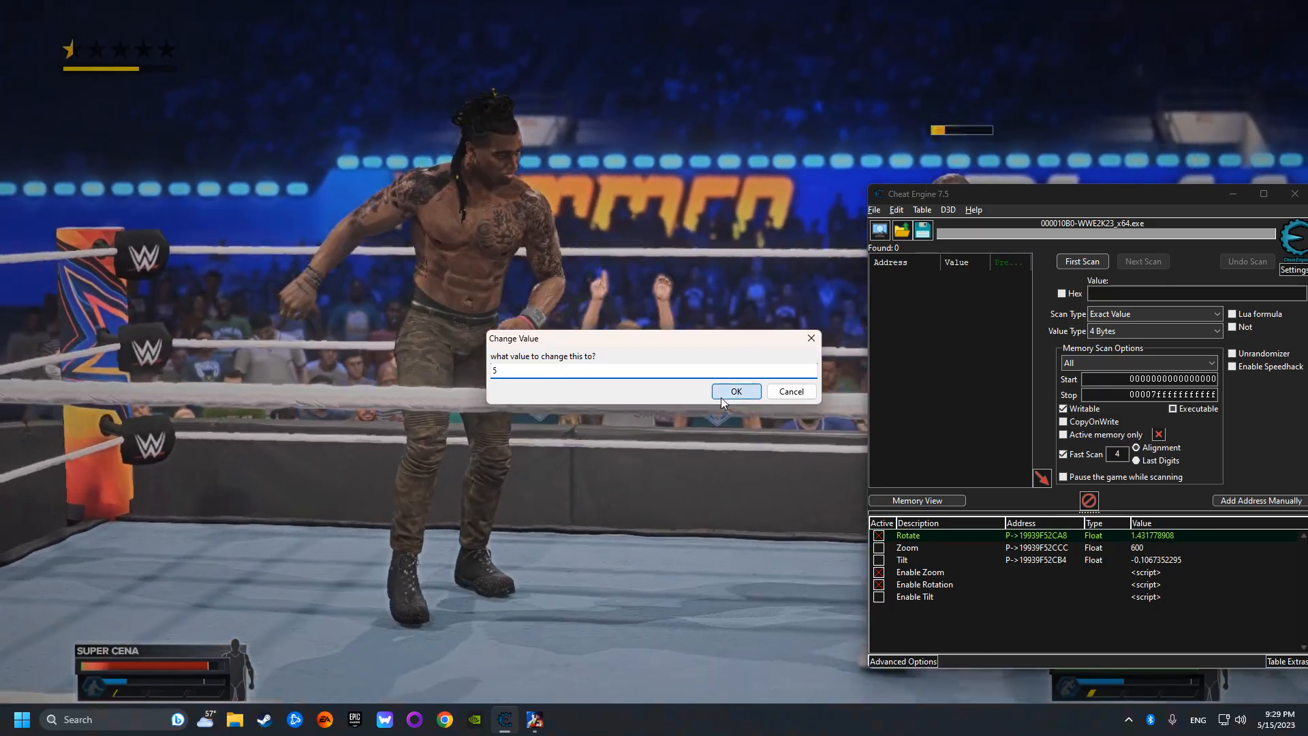
{"action": "left_click", "coordinate": [734, 391]}
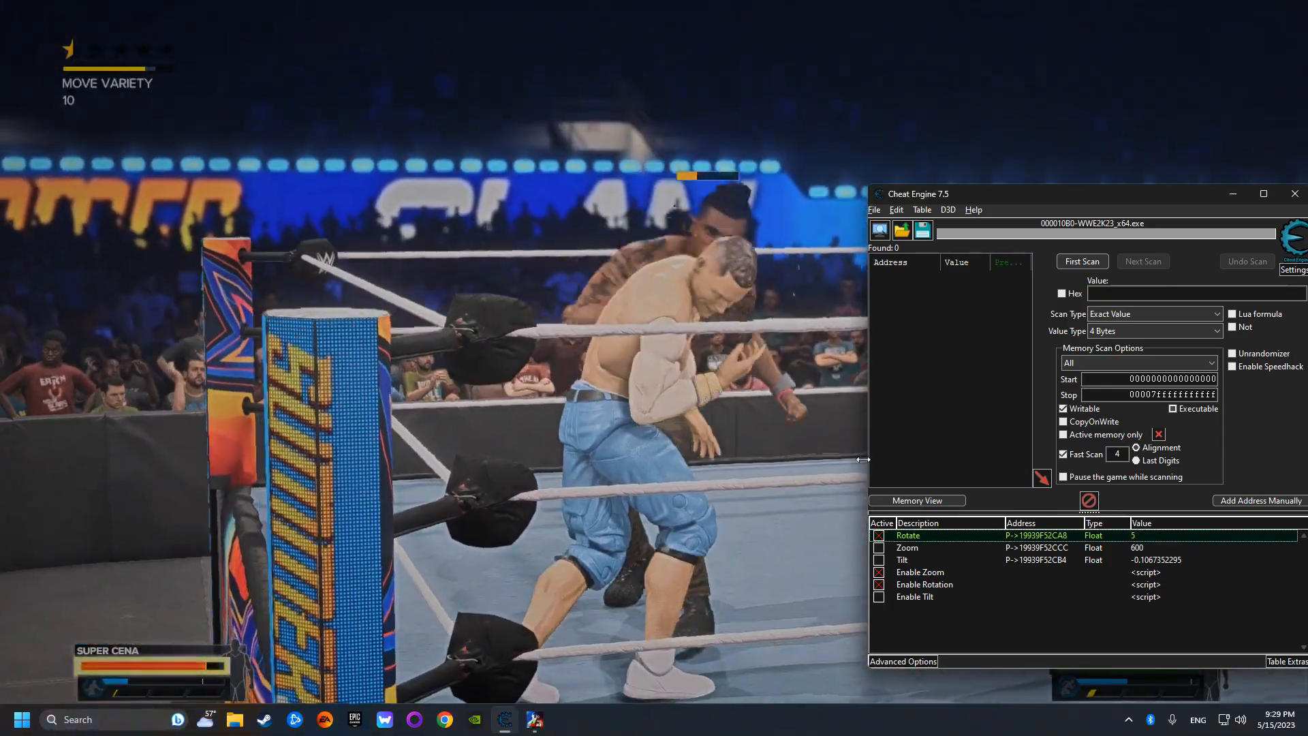
{"action": "left_click", "coordinate": [907, 547]}
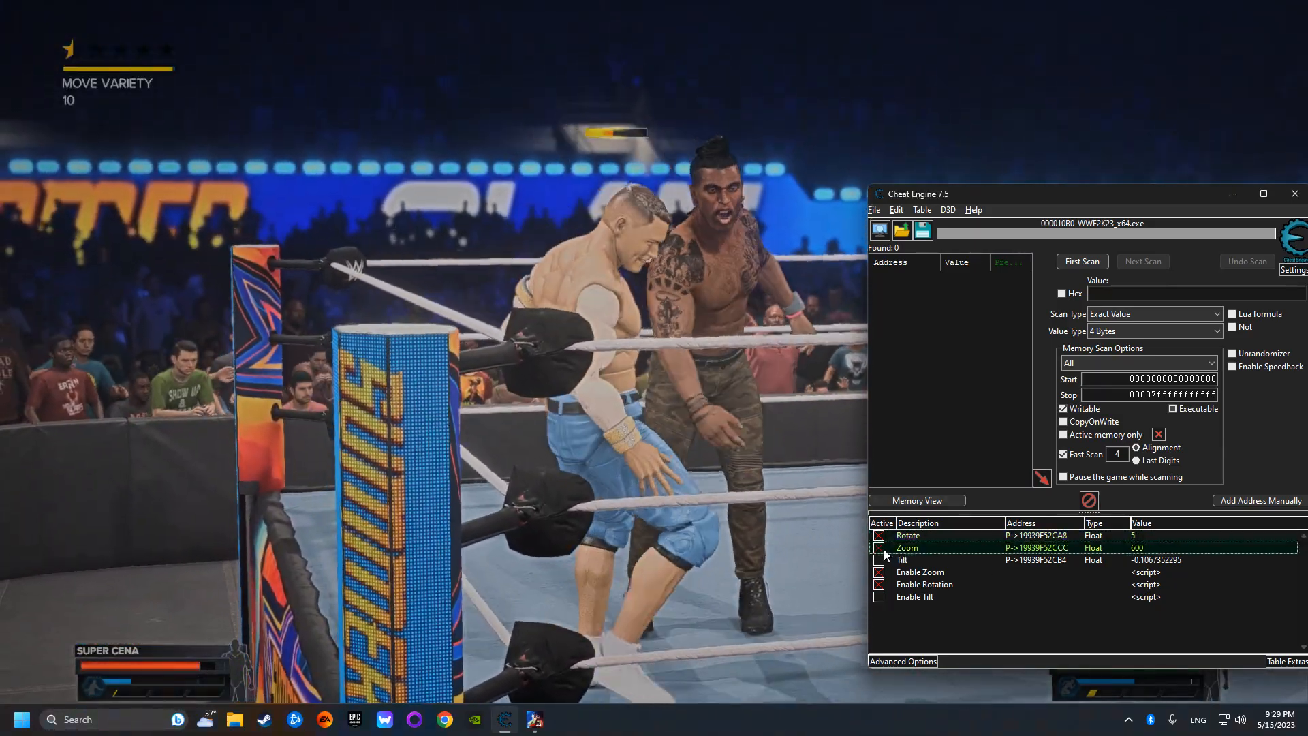
{"action": "double_click", "coordinate": [1137, 548]}
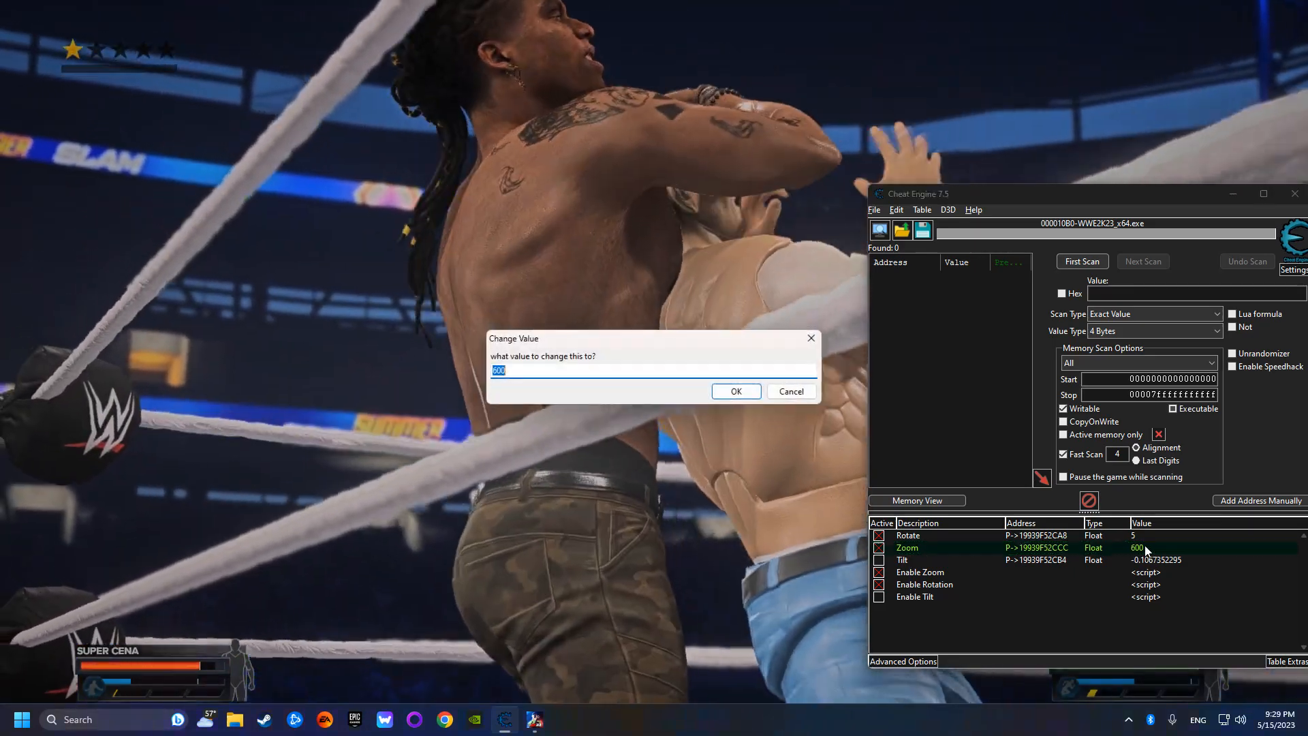
{"action": "type", "text": "700"}
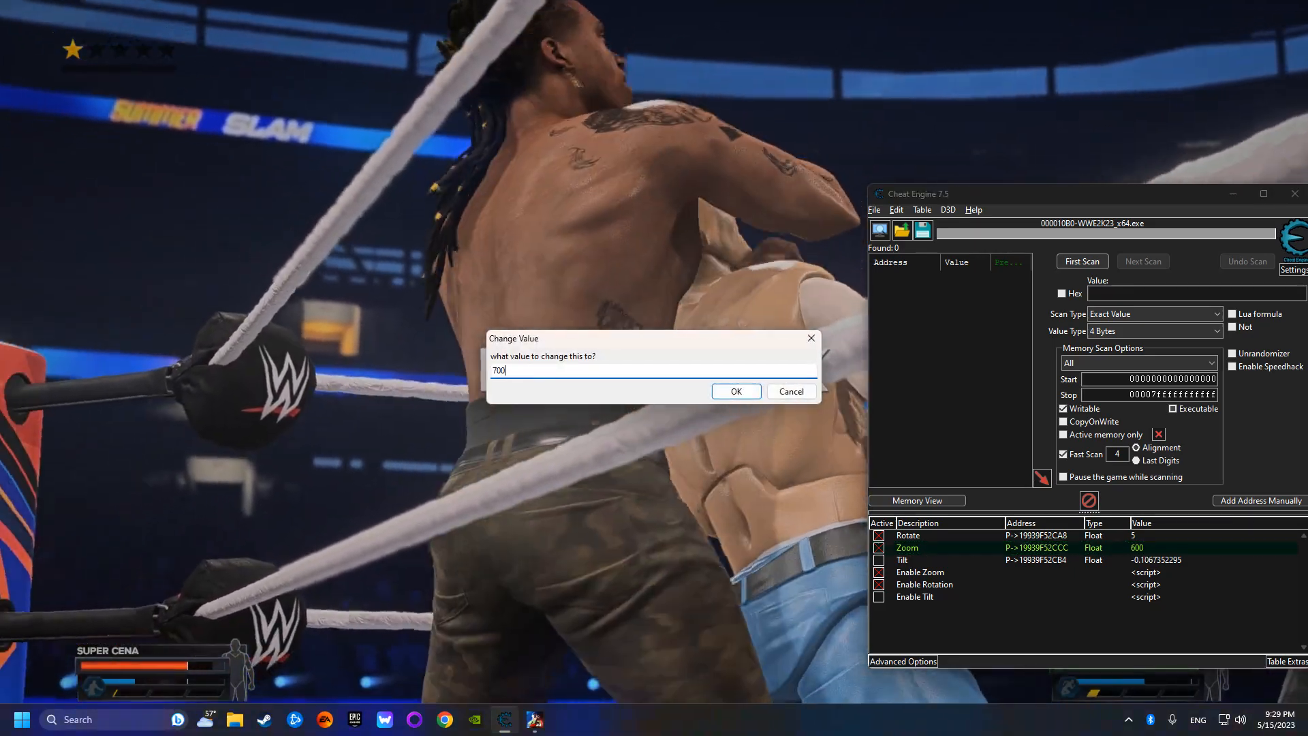
{"action": "left_click", "coordinate": [735, 391]}
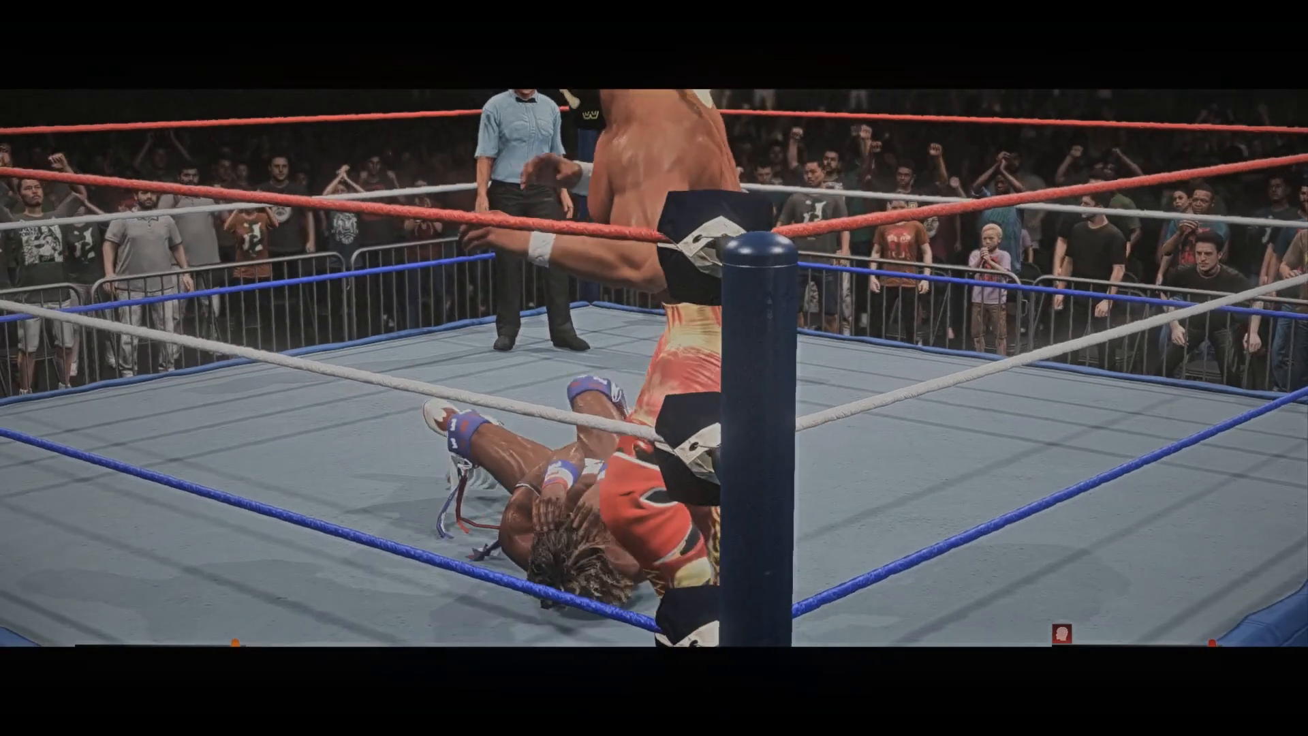